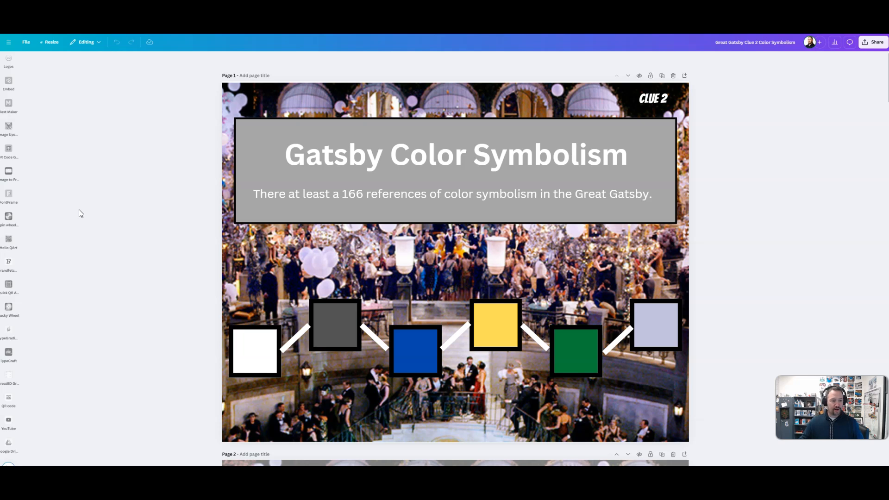
{"action": "mouse_move", "coordinate": [79, 211]}
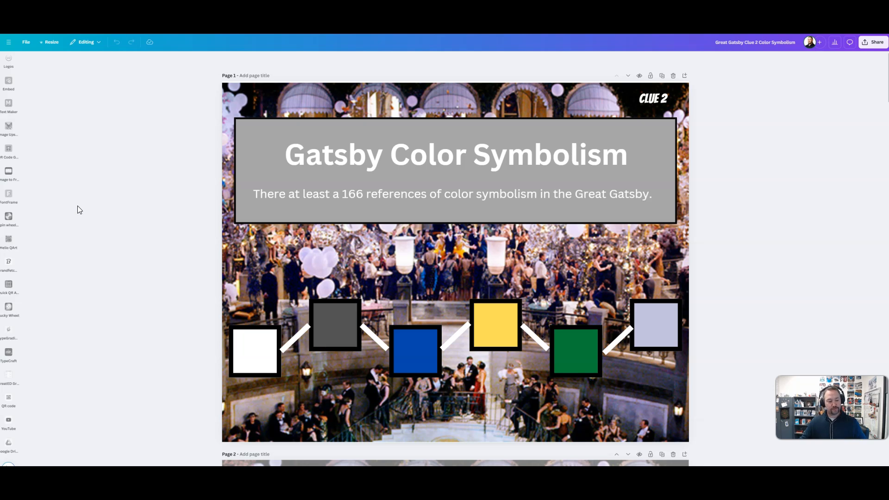
{"action": "mouse_move", "coordinate": [21, 197]}
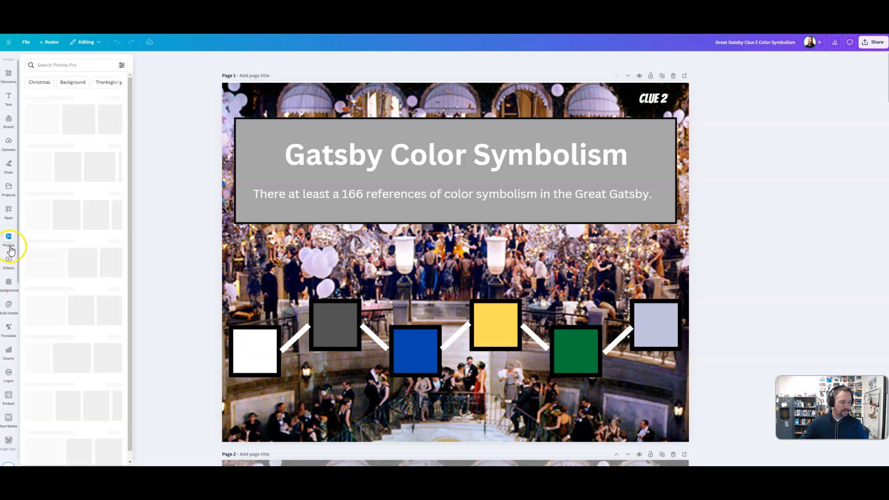
Find the Google Drive app in Apps, view its Connect prompt, and close the panel without connecting
{"action": "left_click", "coordinate": [8, 211]}
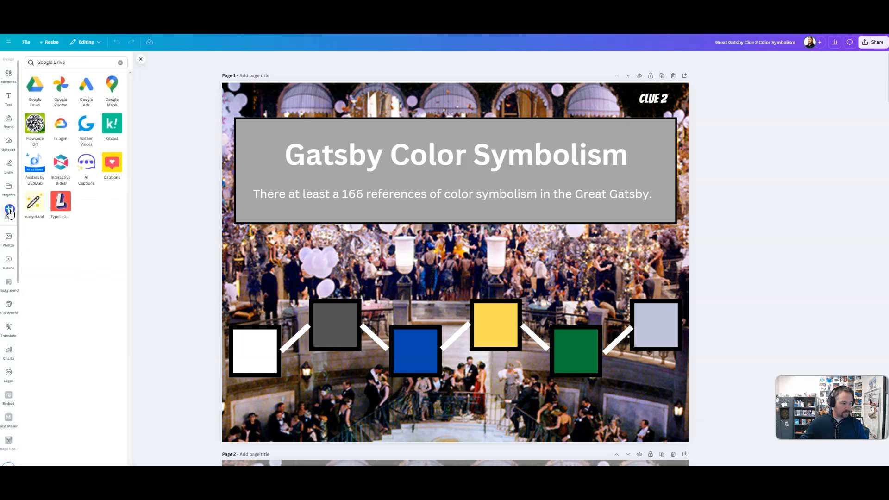
{"action": "left_click", "coordinate": [72, 63]}
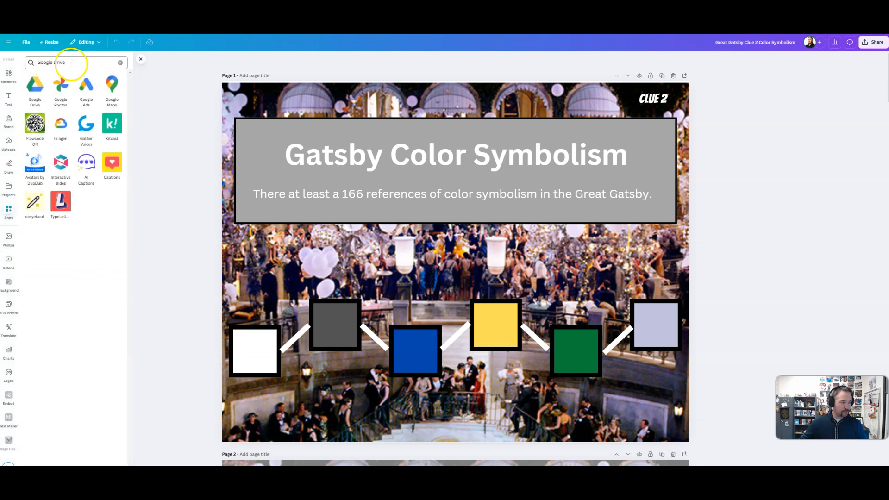
{"action": "mouse_move", "coordinate": [38, 92]}
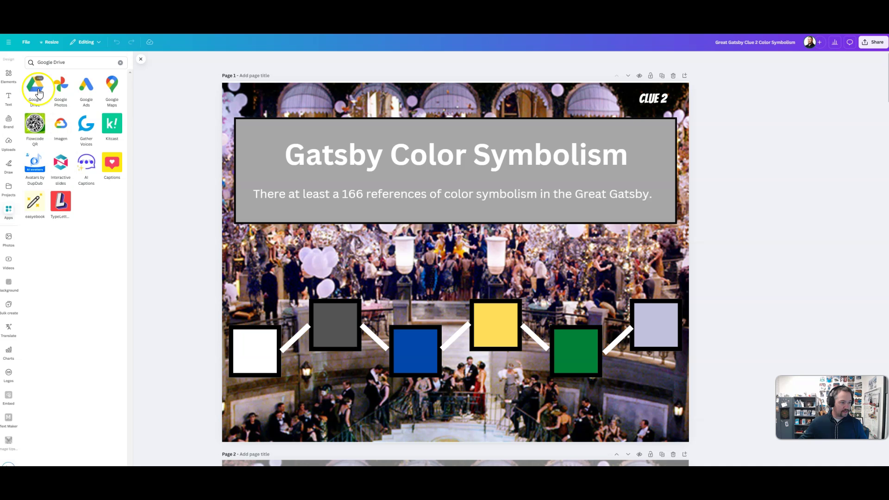
{"action": "left_click", "coordinate": [36, 87]}
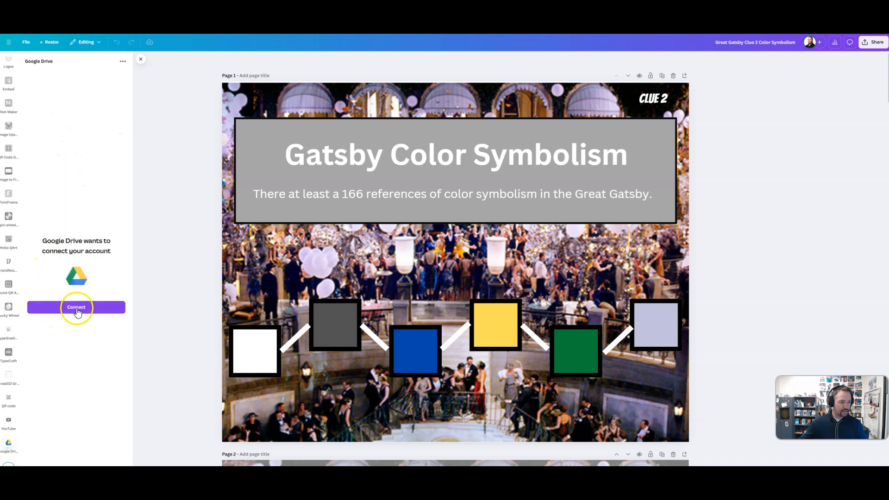
{"action": "mouse_move", "coordinate": [141, 59]}
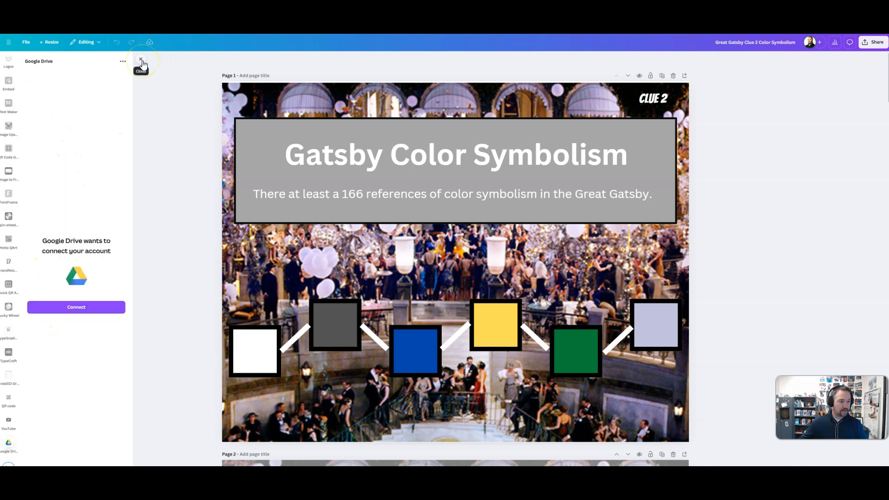
{"action": "left_click", "coordinate": [141, 59]}
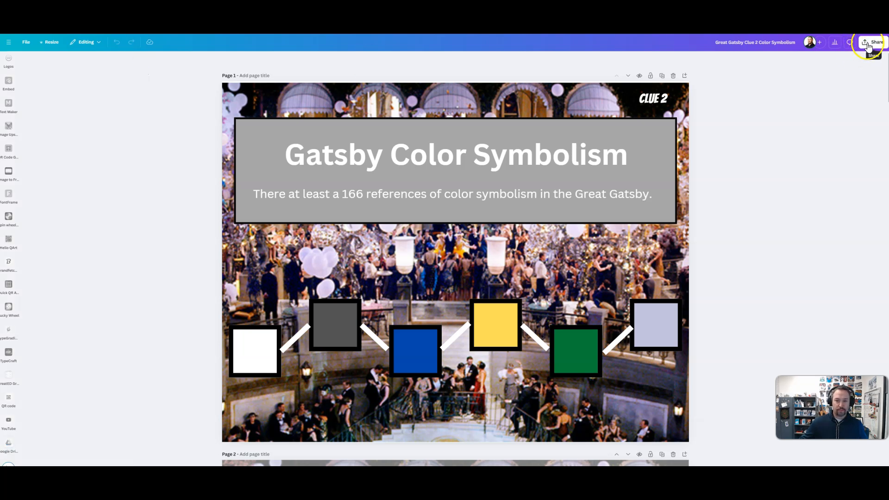
Expand Share to 'More ways to publish', showing save and social destinations including Google Drive
{"action": "left_click", "coordinate": [872, 42]}
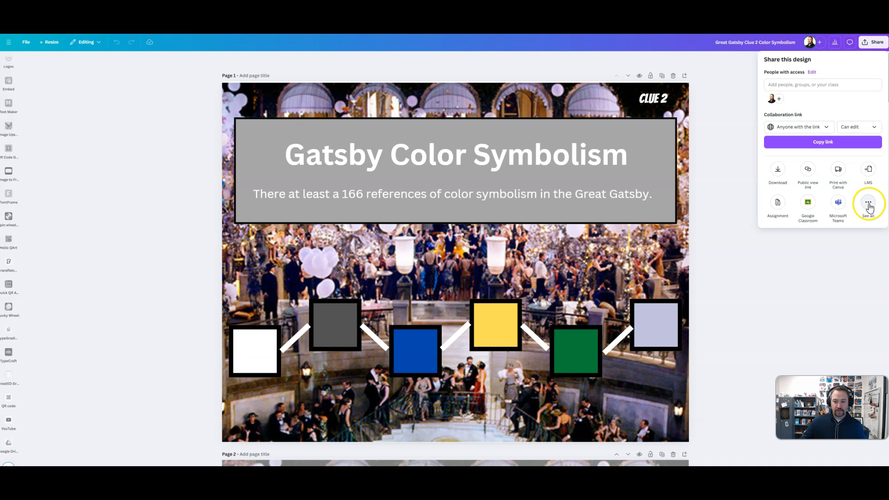
{"action": "left_click", "coordinate": [869, 202]}
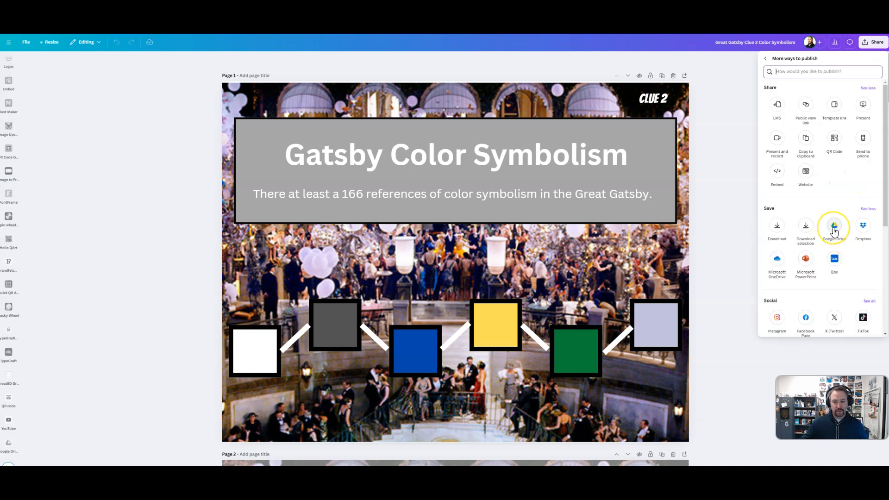
{"action": "mouse_move", "coordinate": [714, 178]}
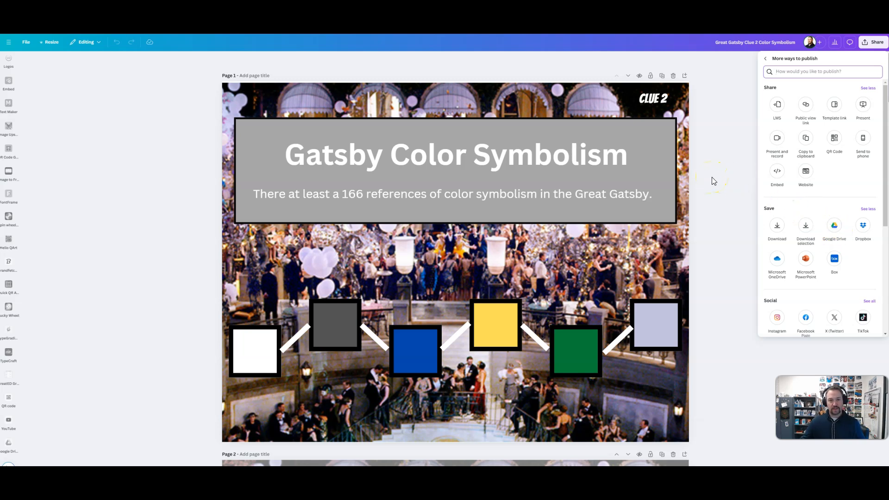
{"action": "mouse_move", "coordinate": [711, 182]}
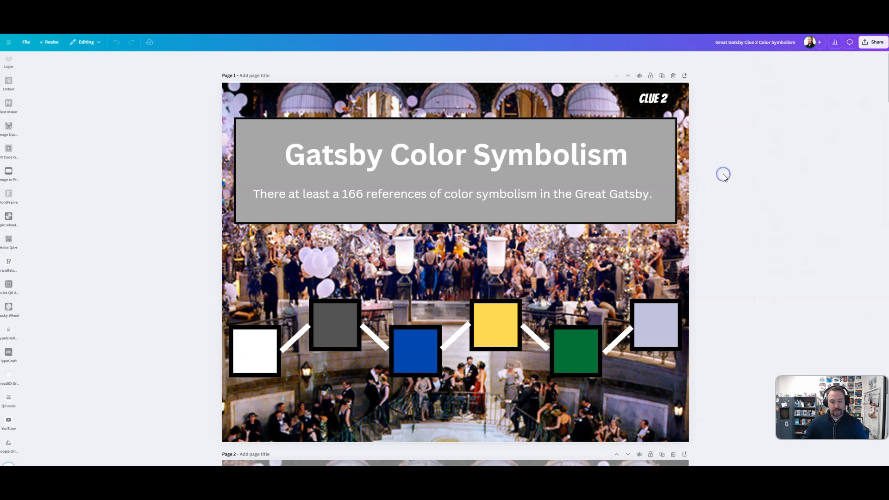
{"action": "mouse_move", "coordinate": [737, 208]}
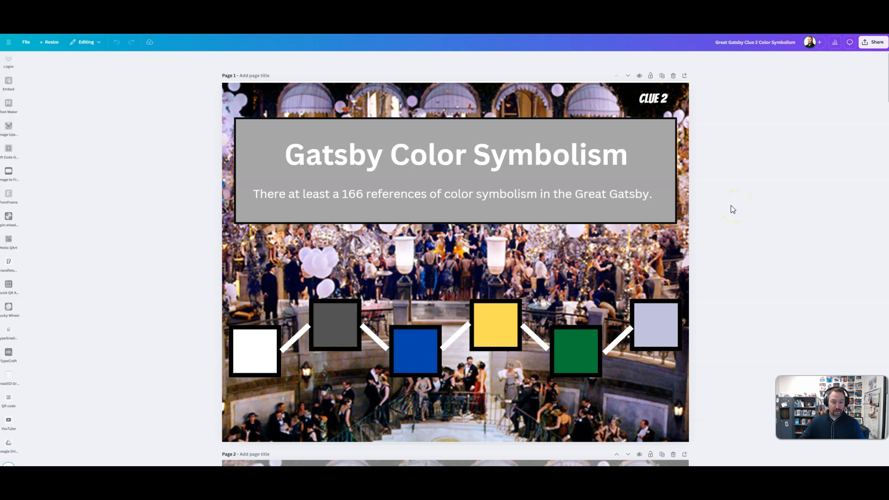
{"action": "mouse_move", "coordinate": [731, 208]}
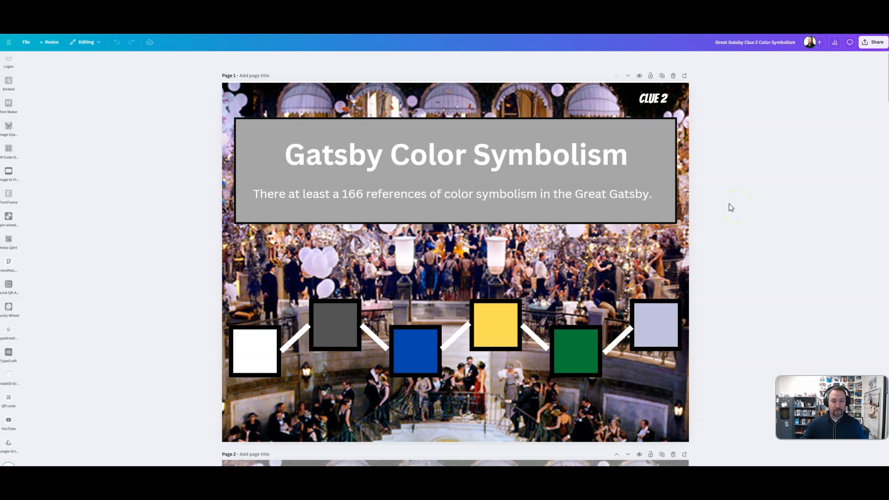
{"action": "mouse_move", "coordinate": [718, 197]}
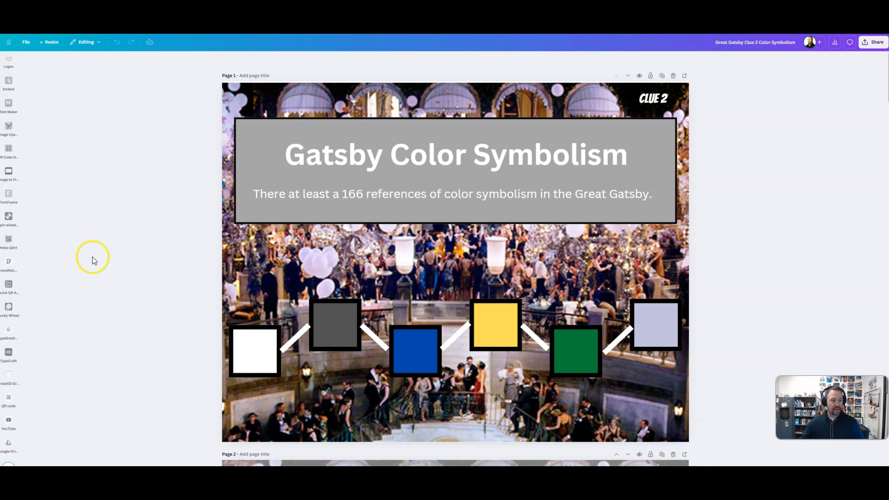
{"action": "mouse_move", "coordinate": [115, 245]}
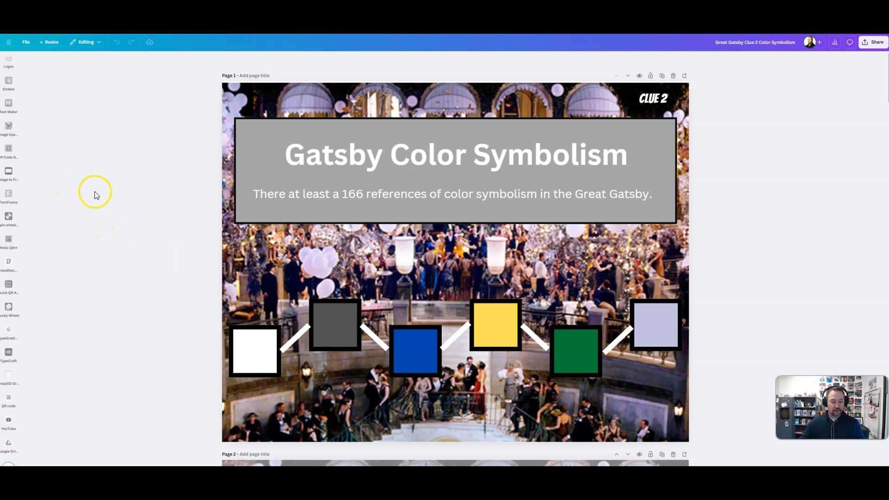
{"action": "mouse_move", "coordinate": [795, 111]}
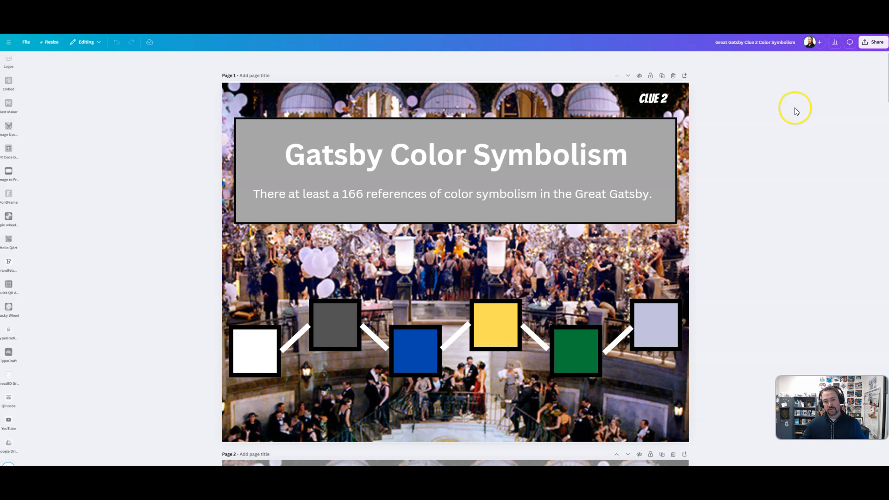
{"action": "mouse_move", "coordinate": [810, 96]}
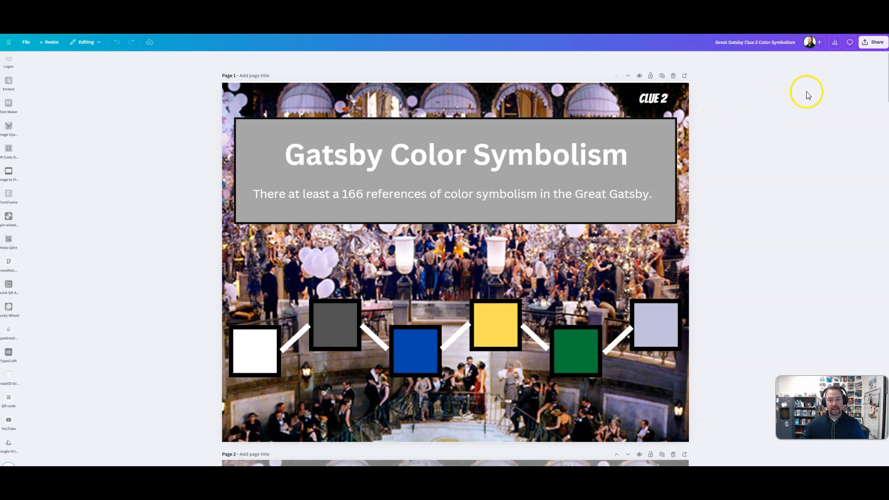
{"action": "mouse_move", "coordinate": [832, 74]}
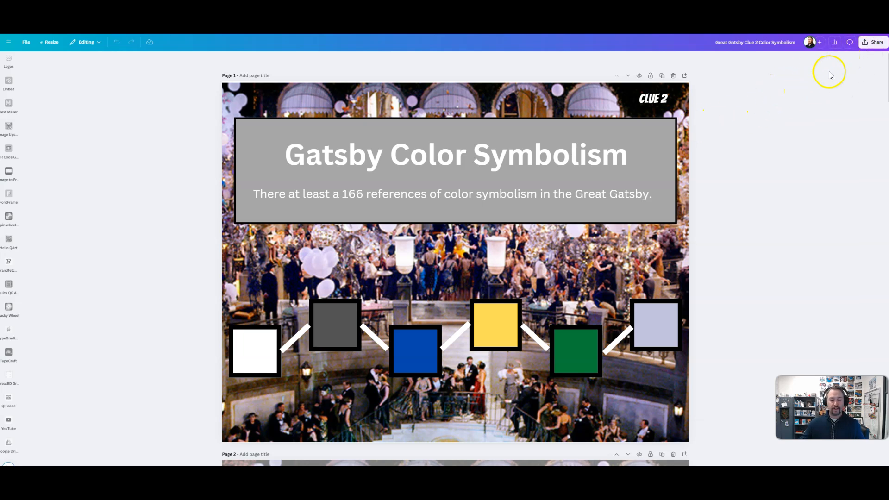
{"action": "mouse_move", "coordinate": [806, 124]}
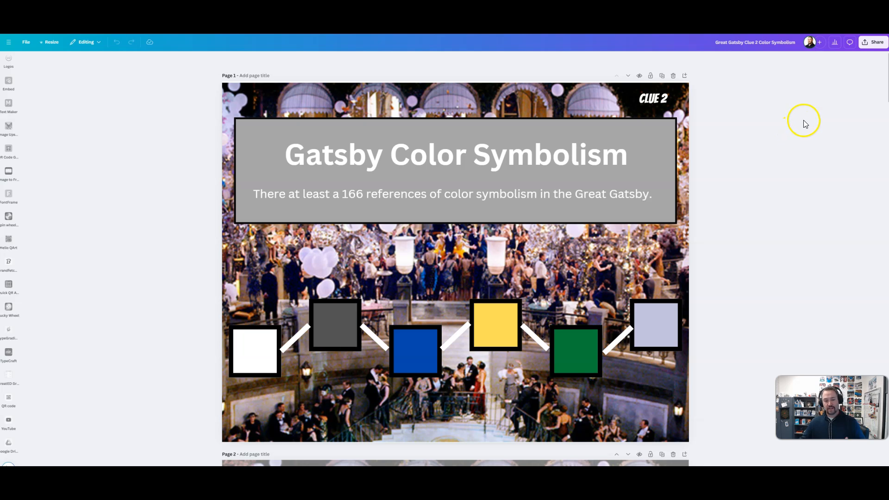
{"action": "mouse_move", "coordinate": [780, 126]}
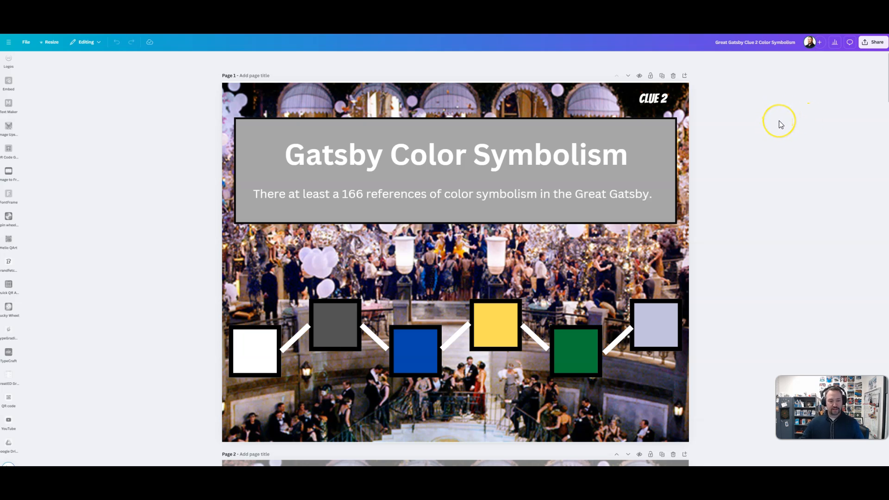
{"action": "mouse_move", "coordinate": [786, 124]}
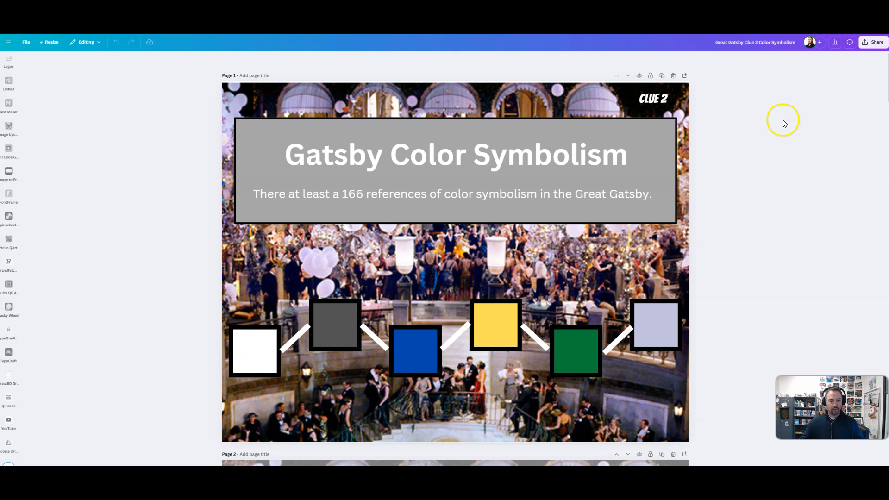
{"action": "mouse_move", "coordinate": [789, 121]}
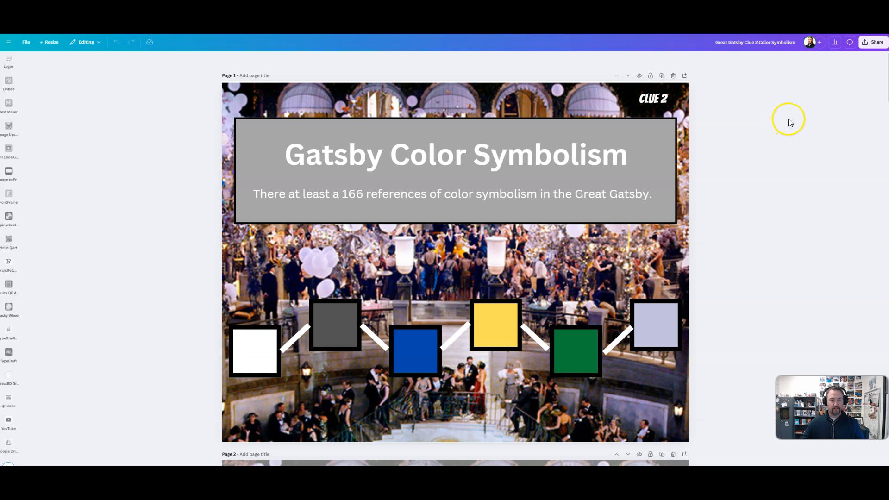
{"action": "mouse_move", "coordinate": [760, 166]}
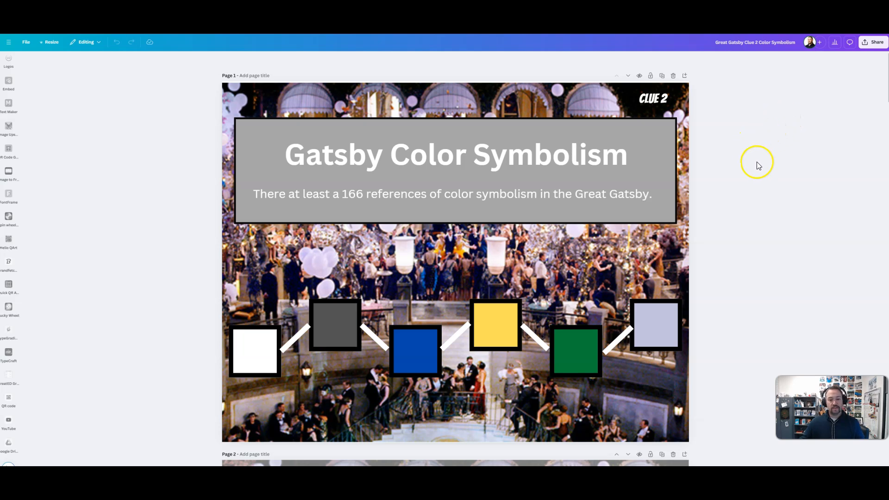
{"action": "mouse_move", "coordinate": [107, 69]}
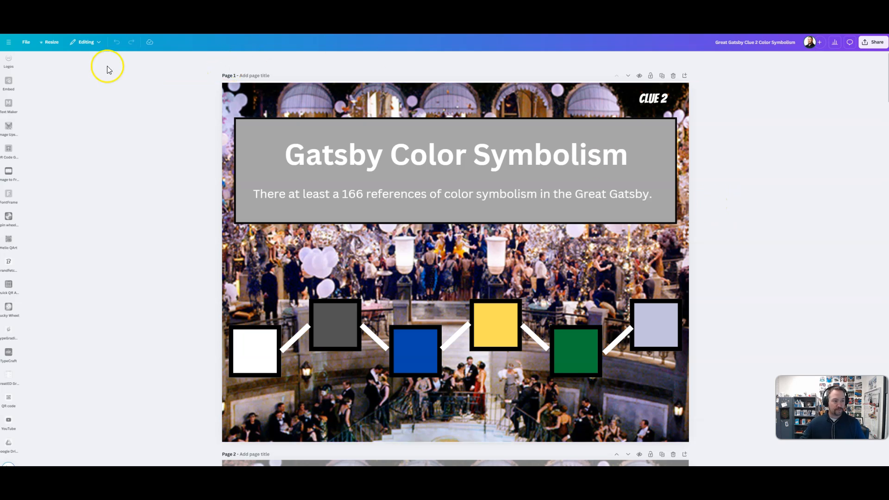
{"action": "mouse_move", "coordinate": [178, 155]}
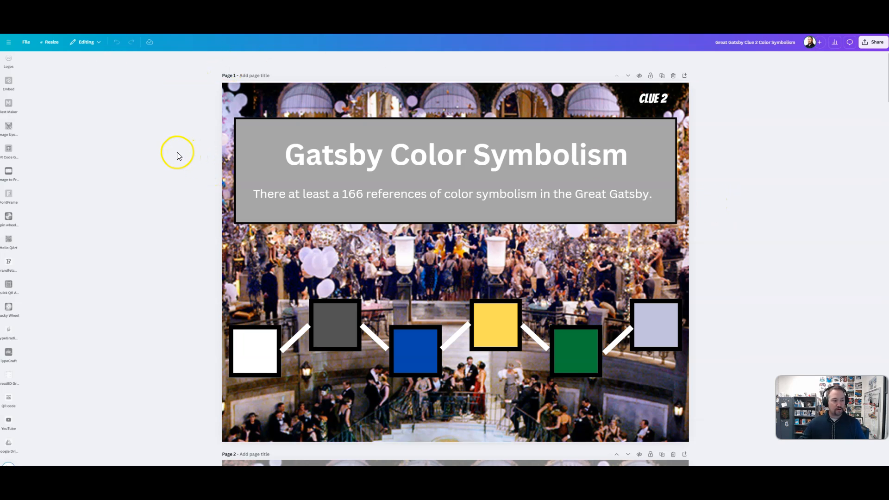
{"action": "mouse_move", "coordinate": [166, 155]}
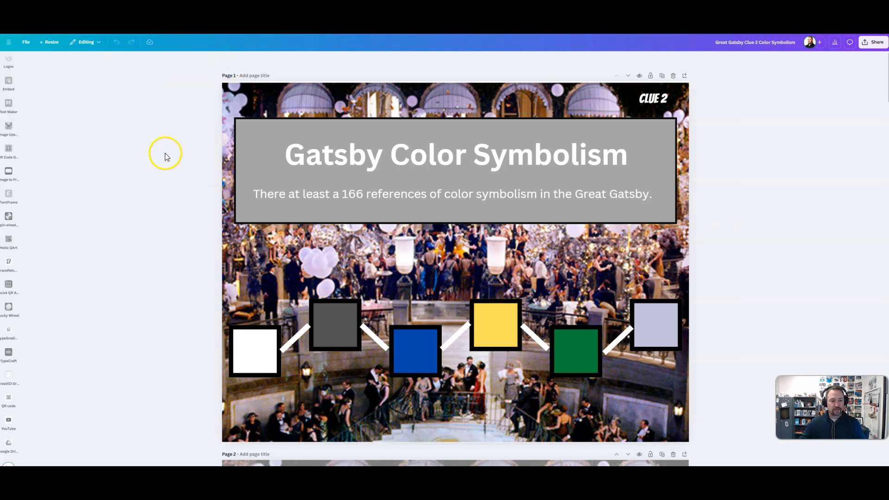